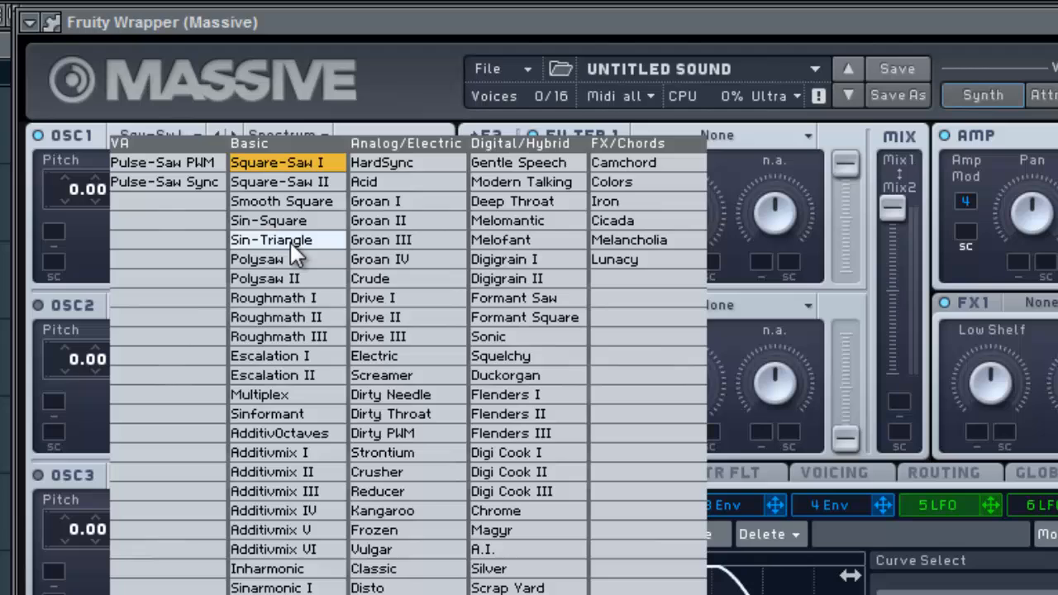
mouse_move(327, 261)
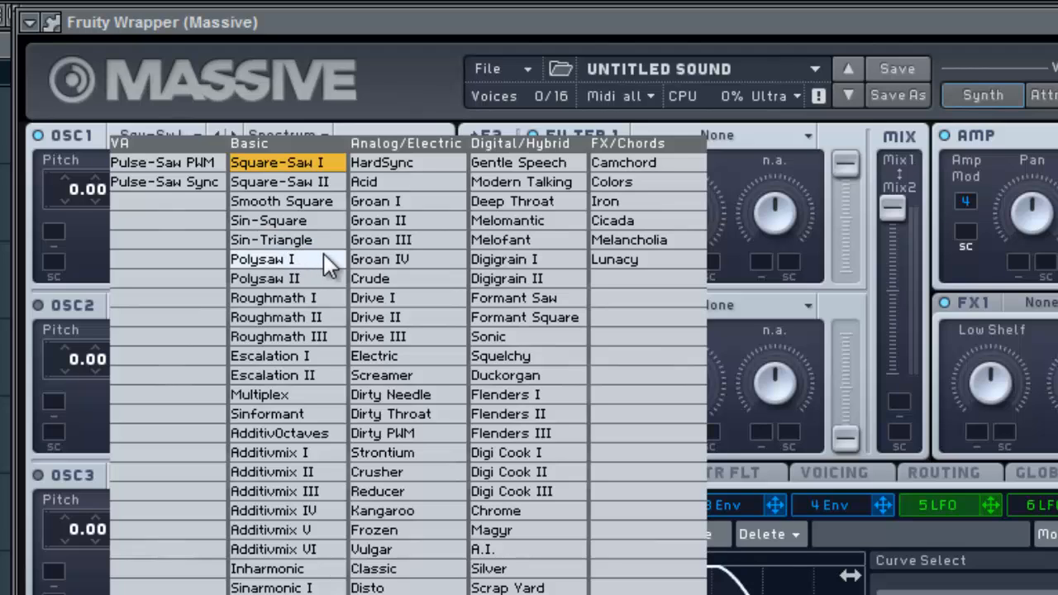
Load Polysaw I on oscillator 1 in Bend-/+ mode and drop its pitch to -12.00.
click(263, 258)
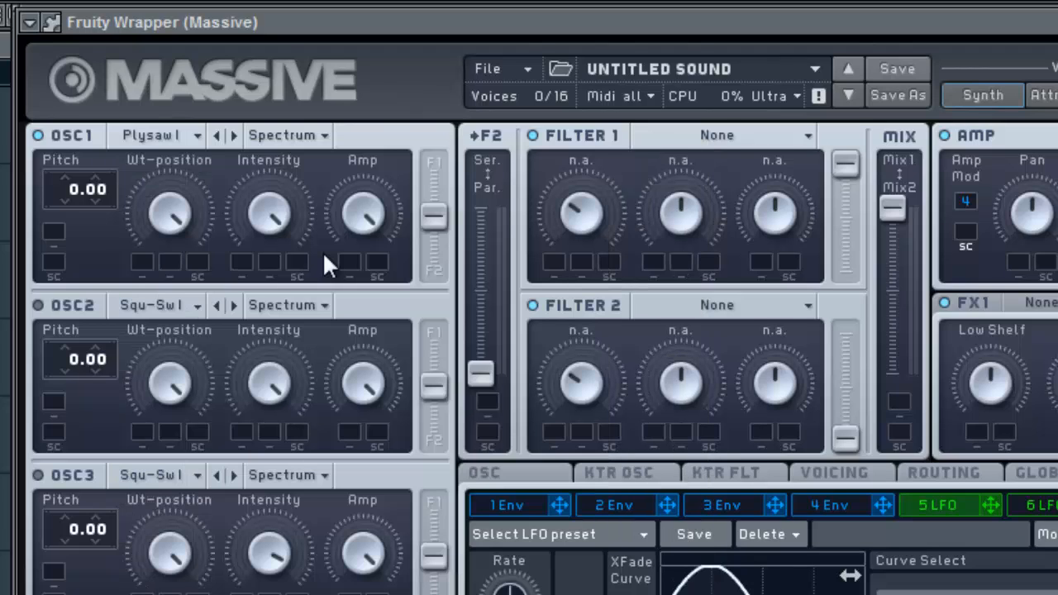
click(284, 136)
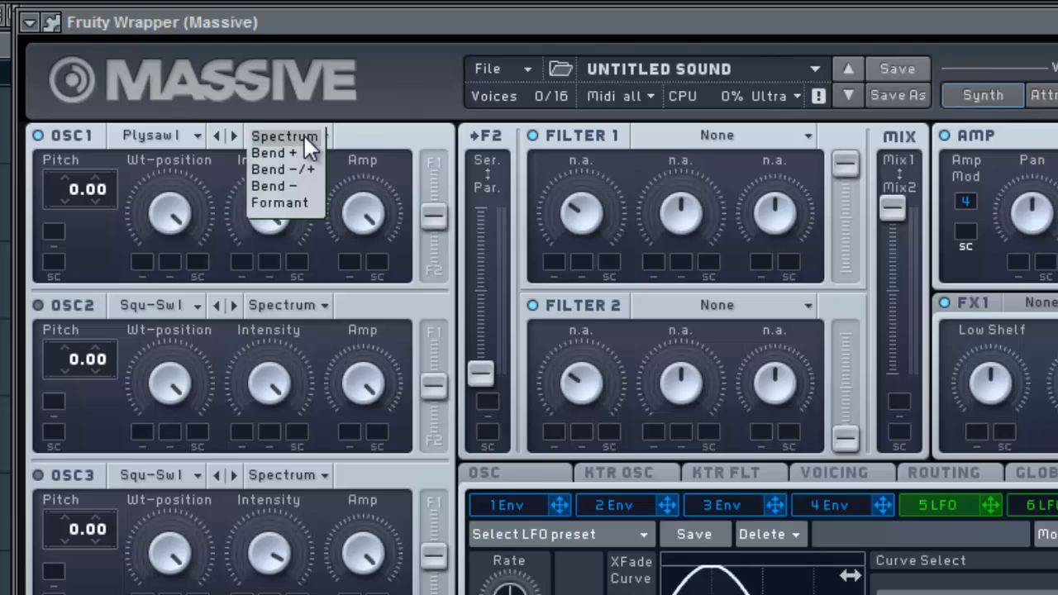
mouse_move(294, 168)
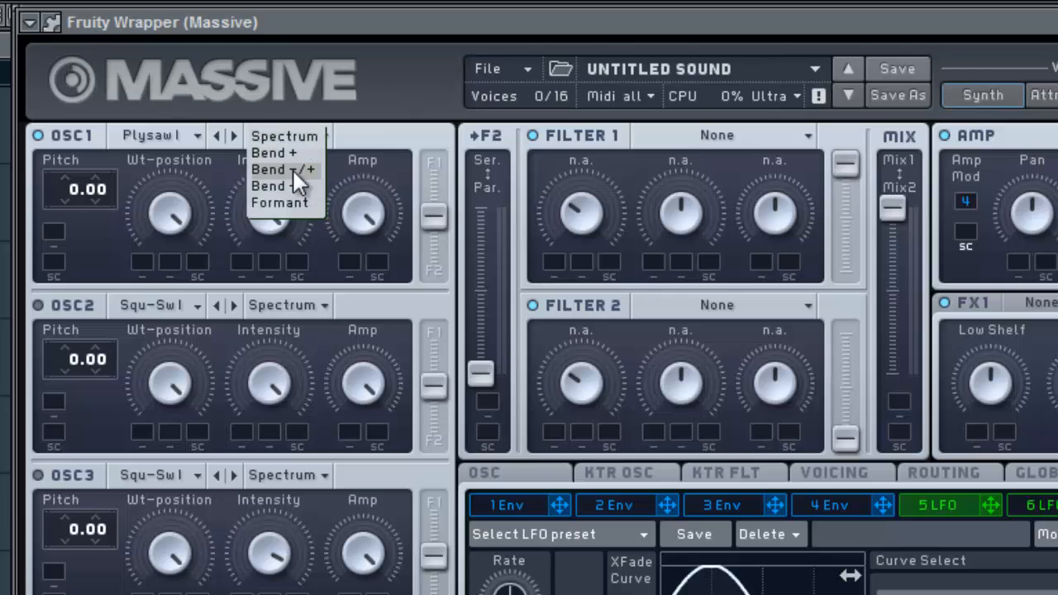
click(285, 169)
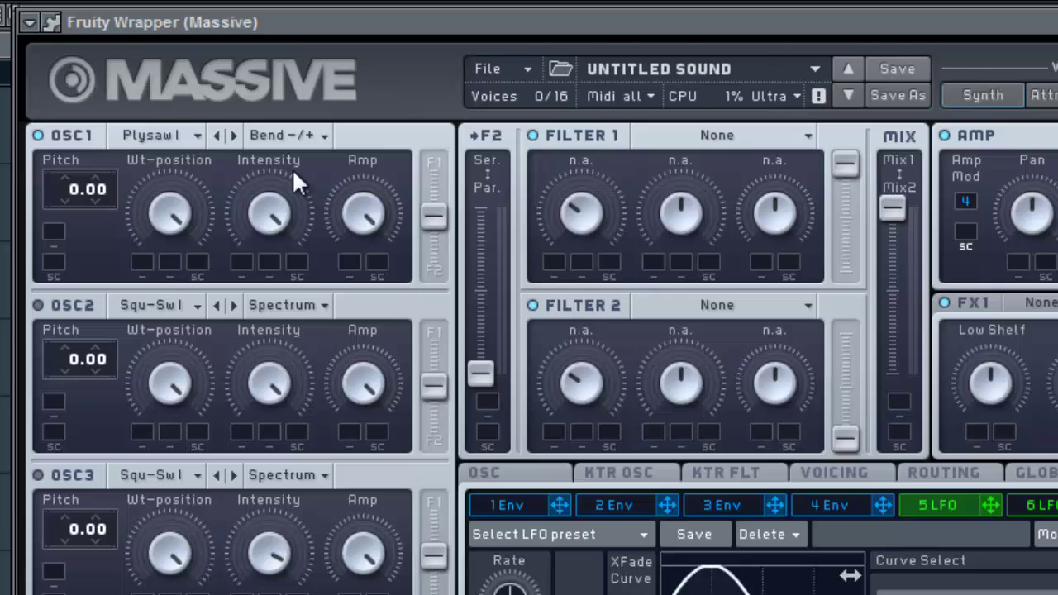
mouse_move(278, 307)
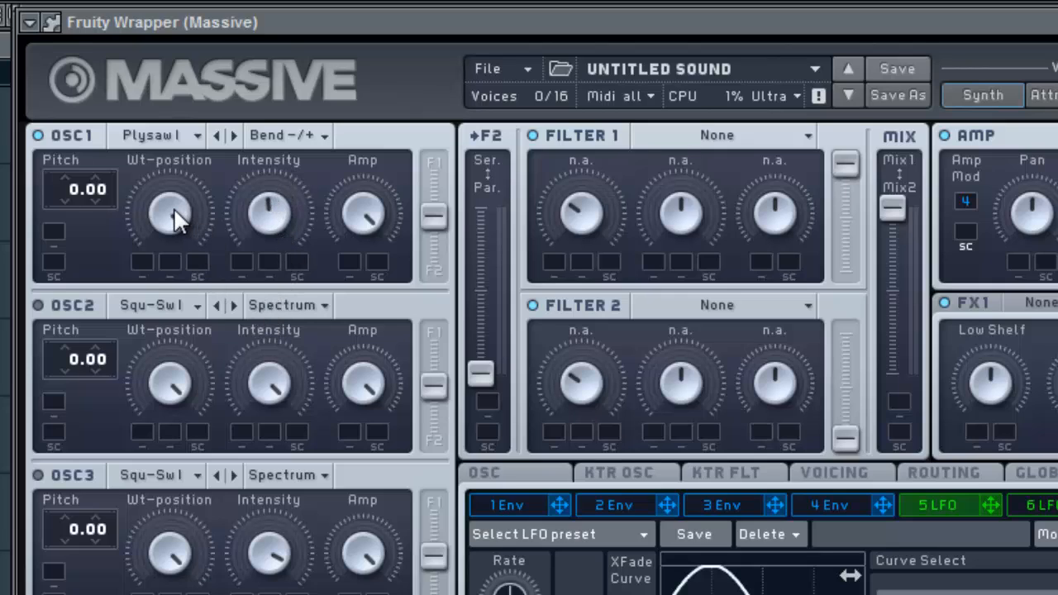
mouse_move(201, 367)
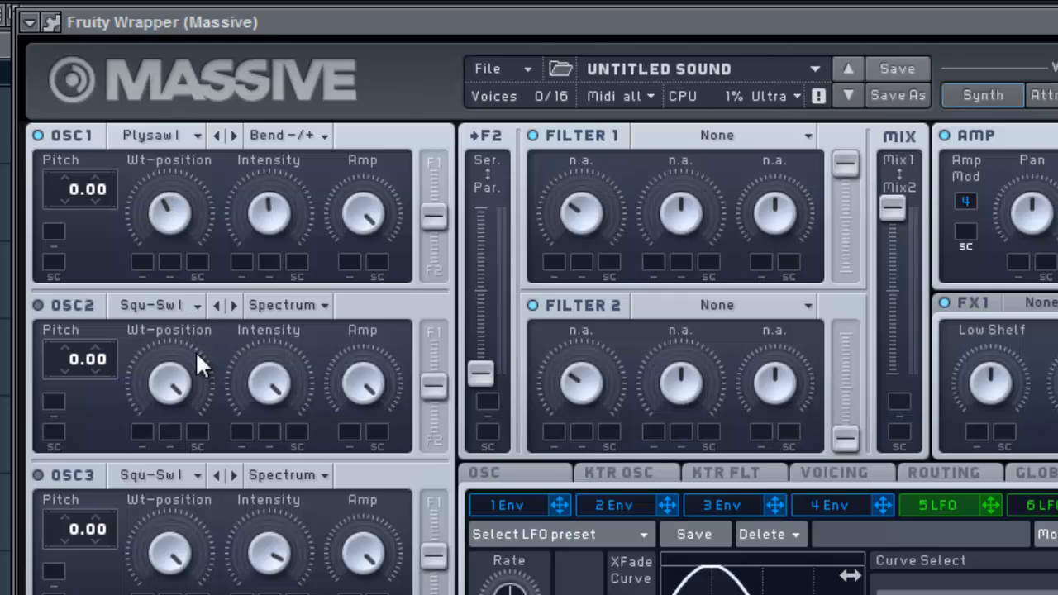
mouse_move(106, 255)
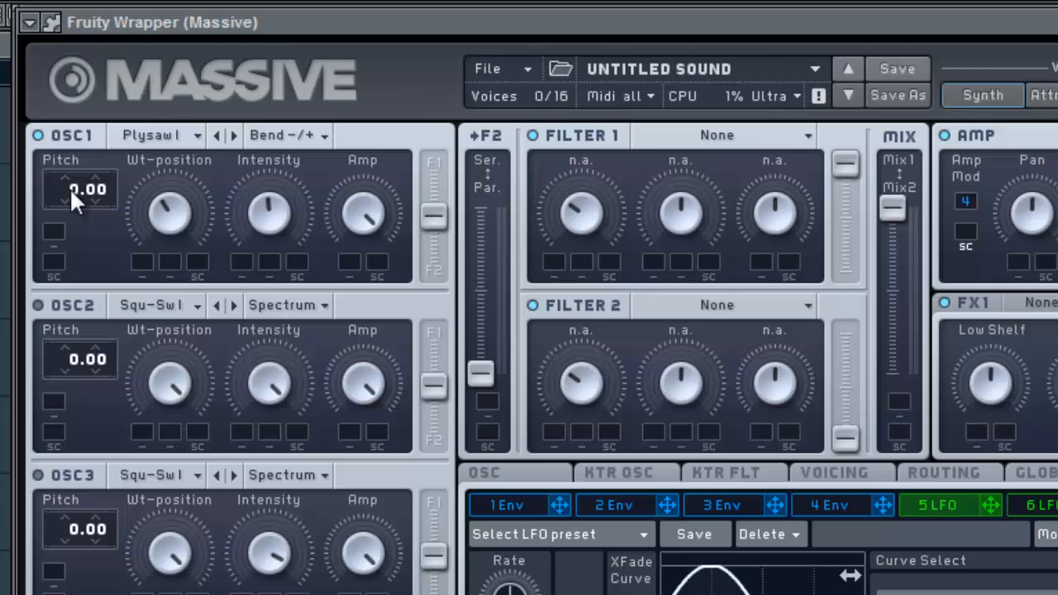
drag(79, 189, 80, 231)
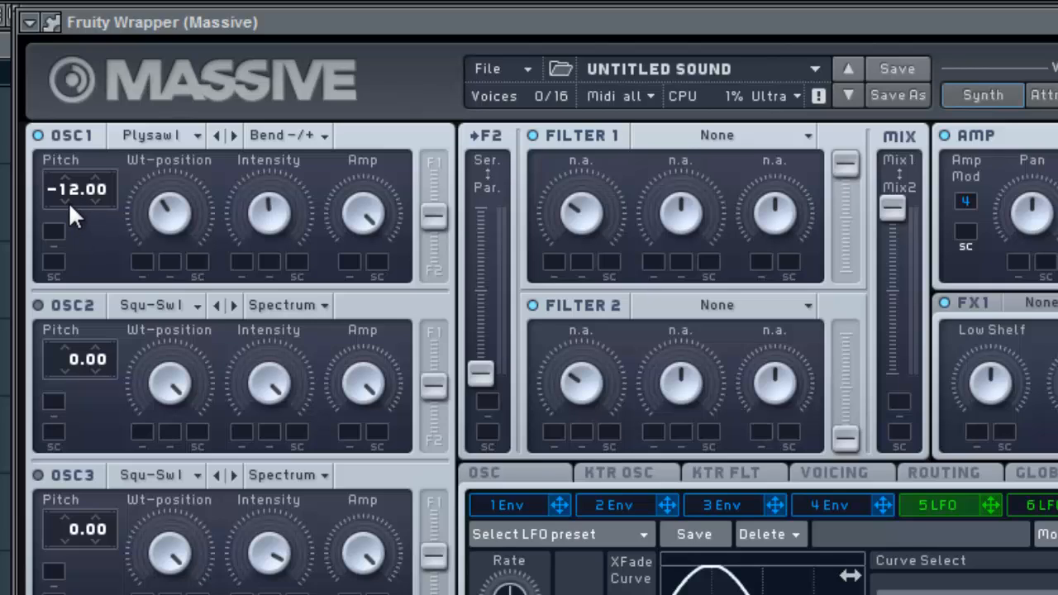
mouse_move(82, 251)
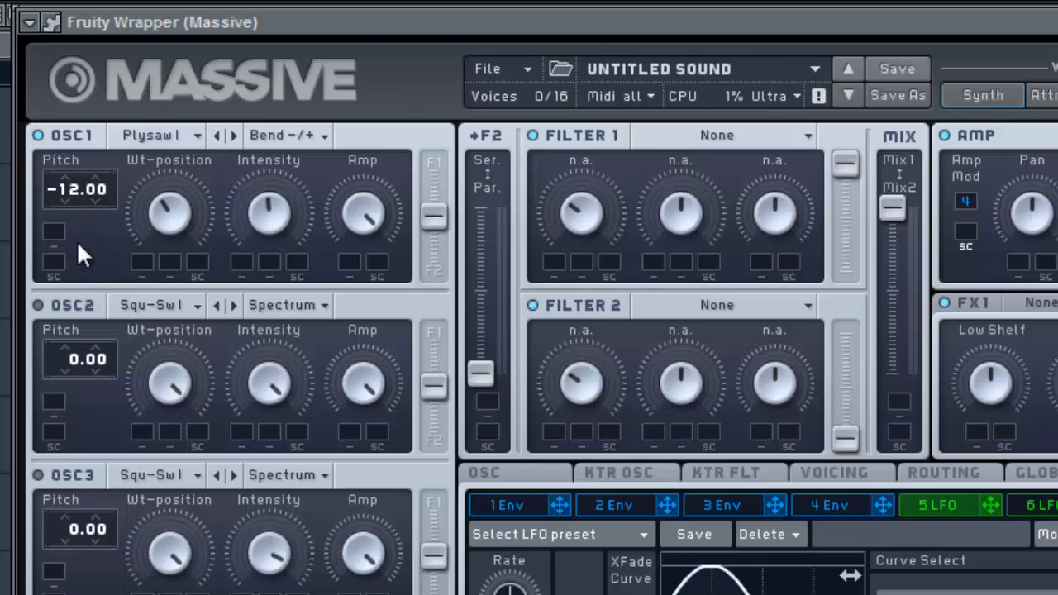
scroll(down, 3)
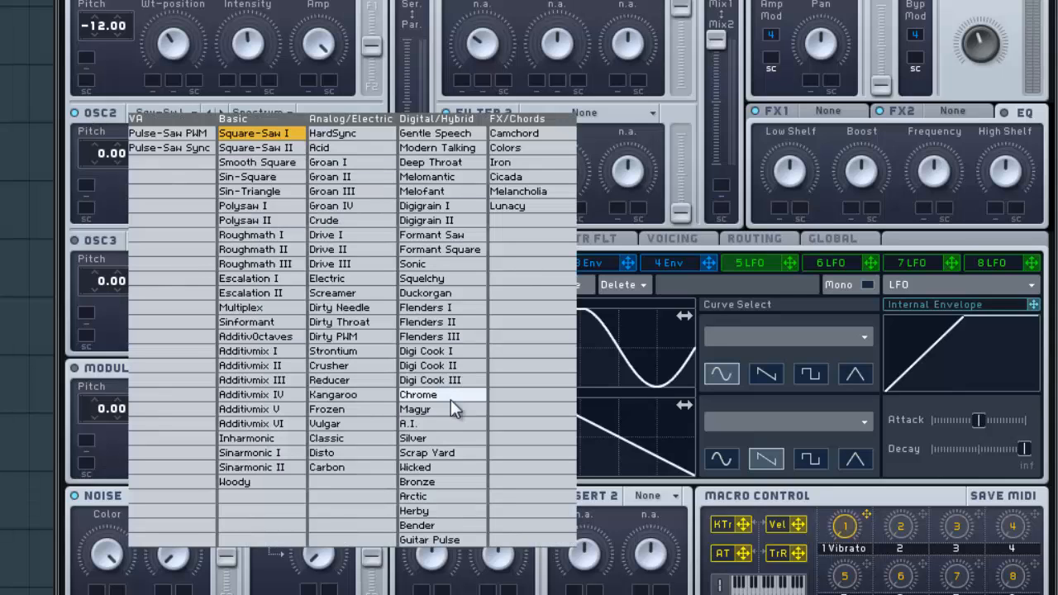
Load Scrap Yard on oscillator 2 and switch it to Bend-/+ mode.
click(426, 453)
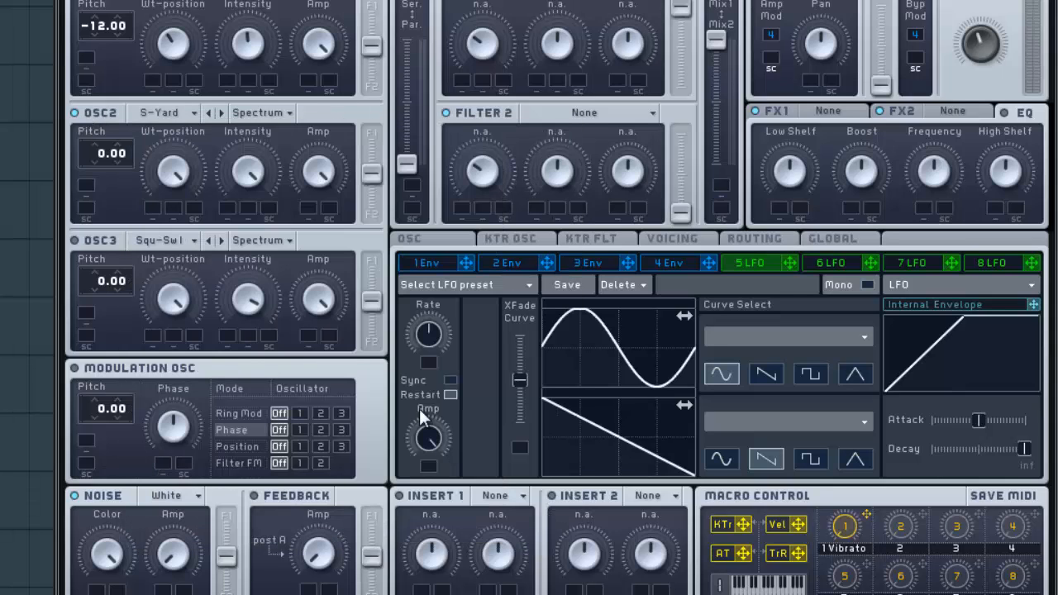
click(261, 113)
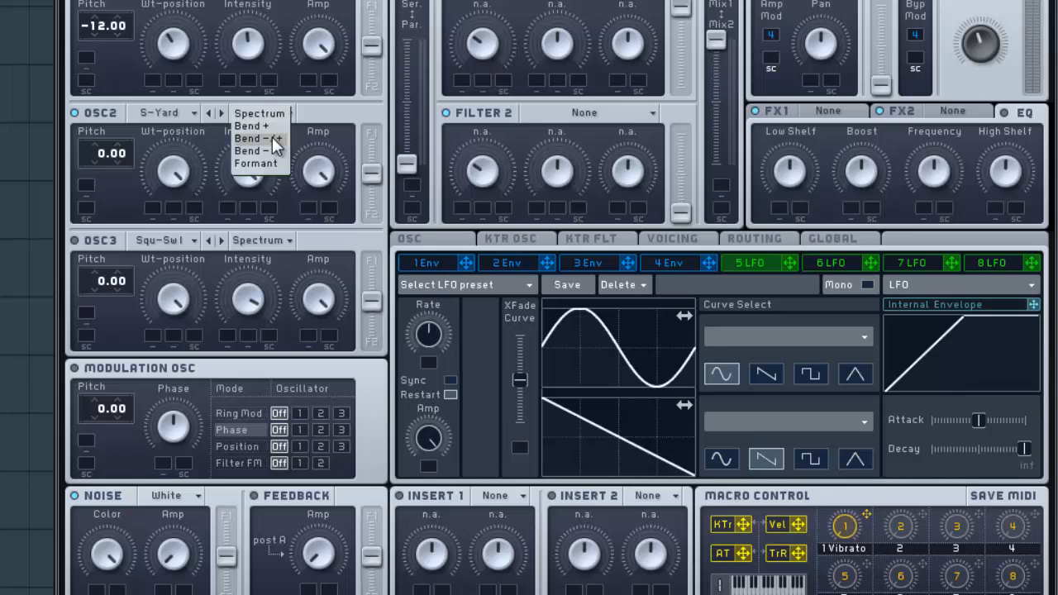
click(258, 139)
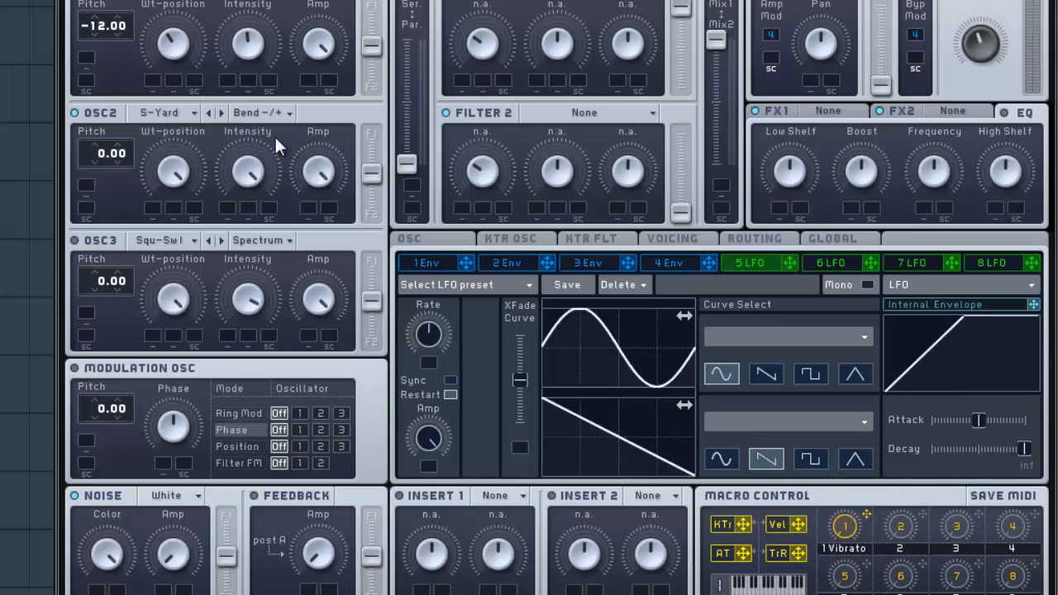
mouse_move(251, 165)
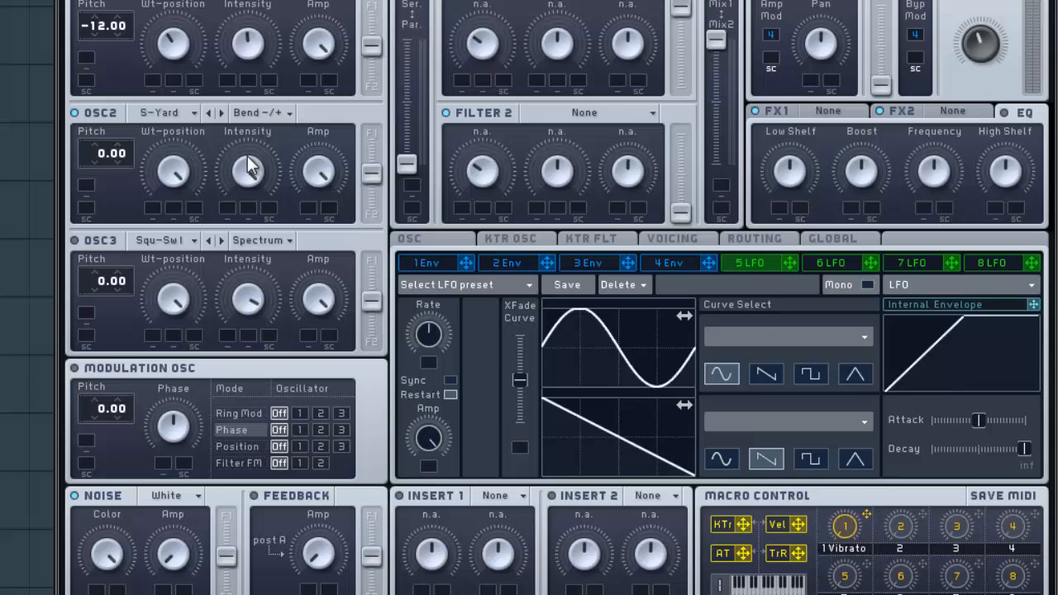
mouse_move(258, 256)
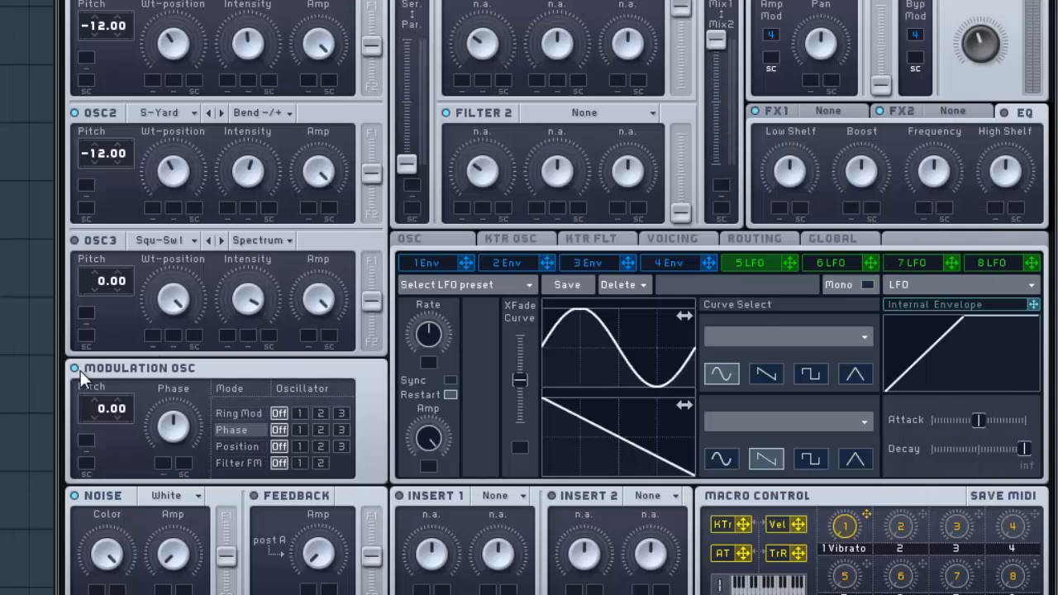
mouse_move(149, 380)
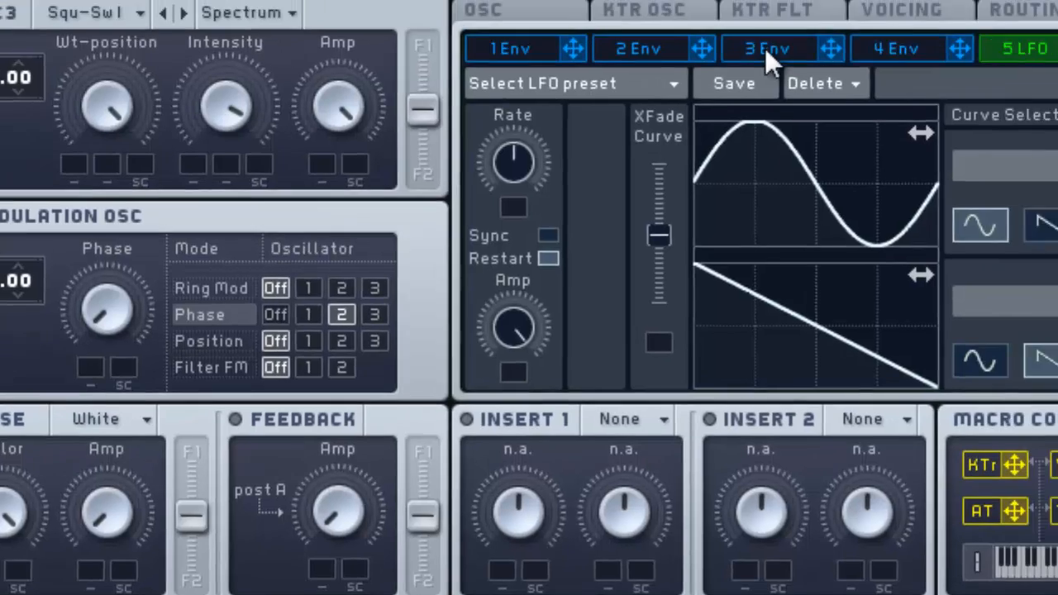
Bring up the third envelope's settings panel.
click(765, 50)
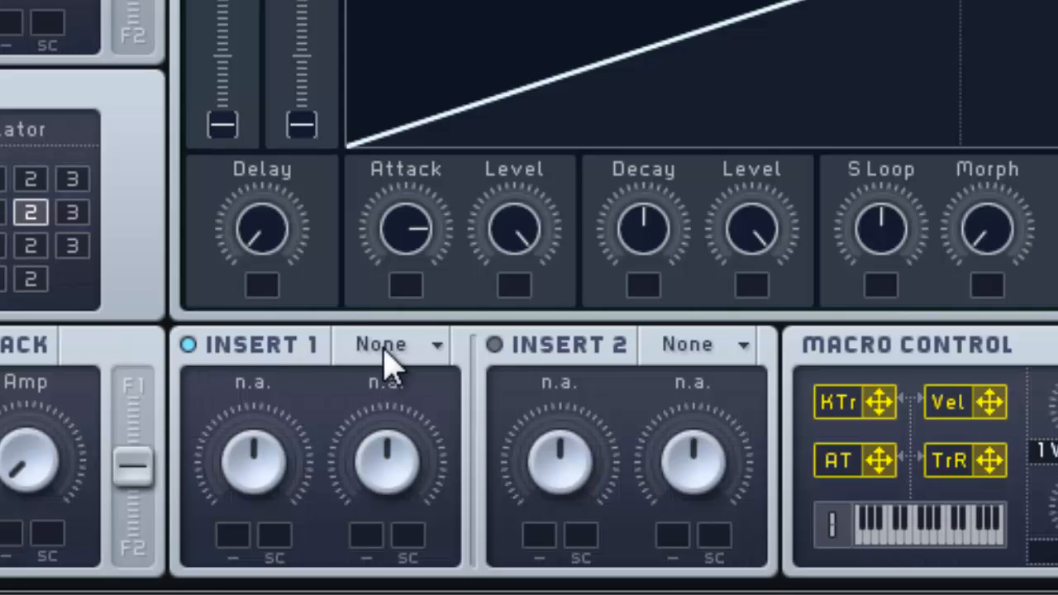
Put a Clip effect on insert 1 and set its dry/wet mix.
click(389, 345)
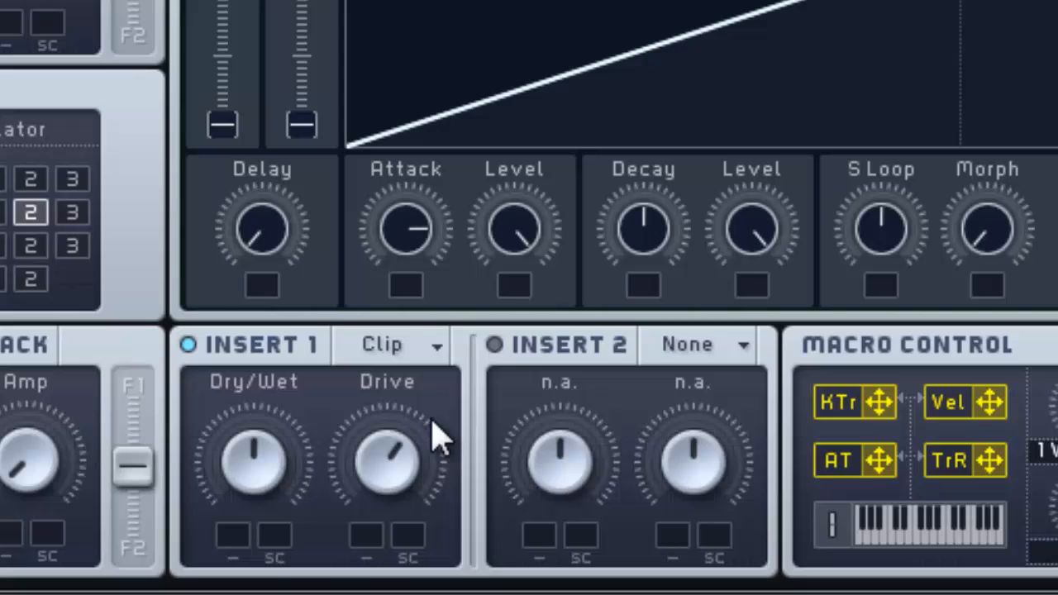
mouse_move(284, 483)
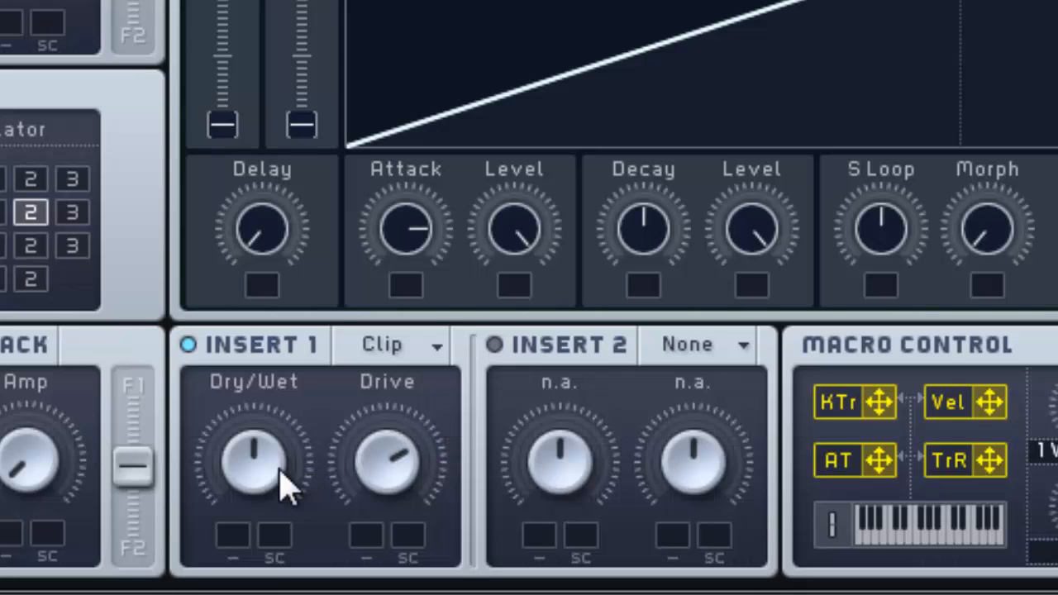
drag(256, 460, 278, 509)
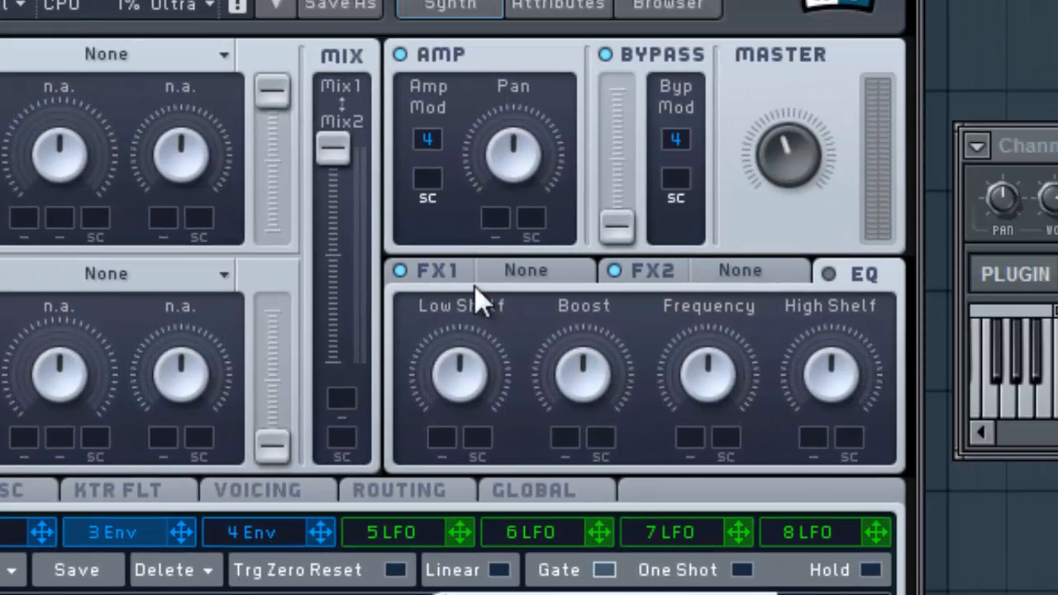
Load a Phaser into the first master effect slot.
click(526, 271)
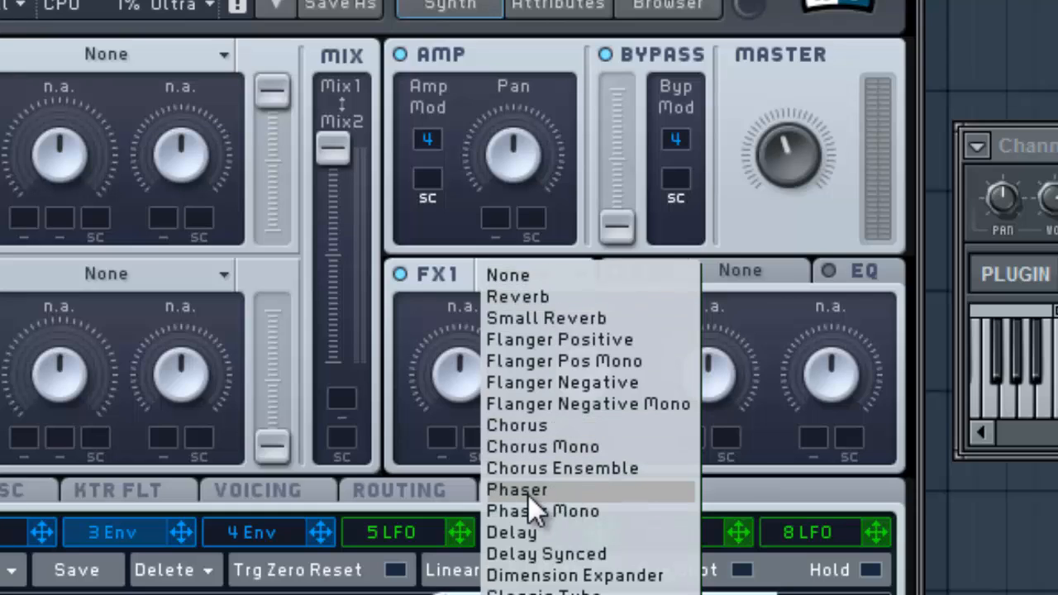
click(516, 489)
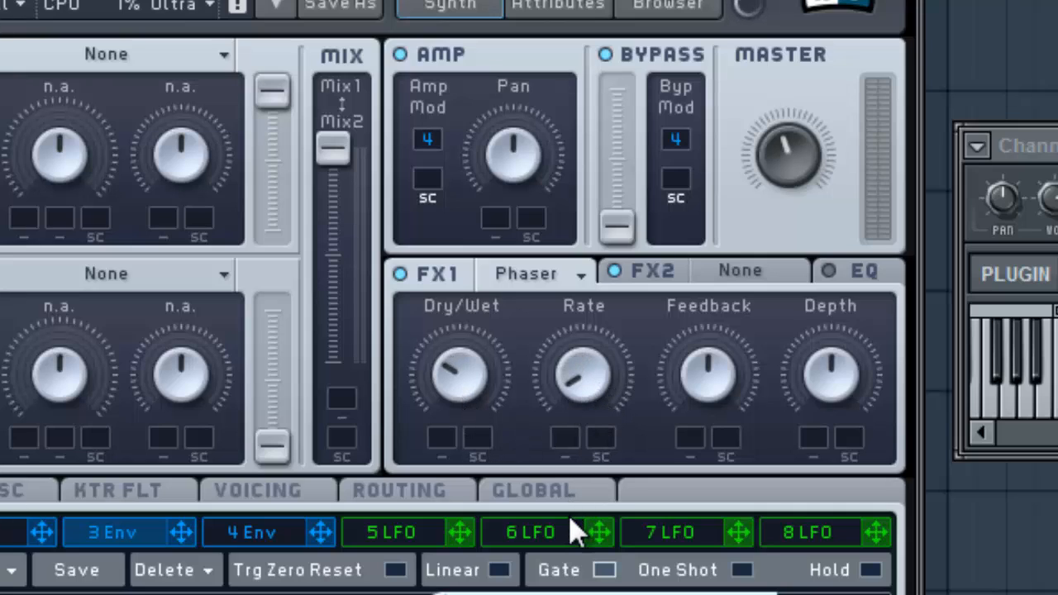
mouse_move(736, 364)
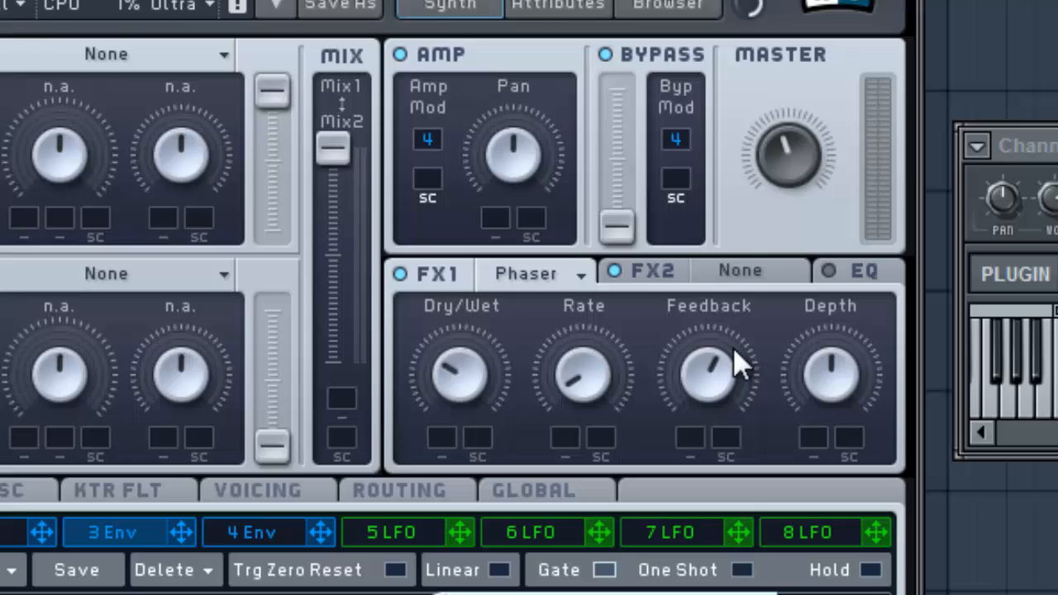
mouse_move(852, 380)
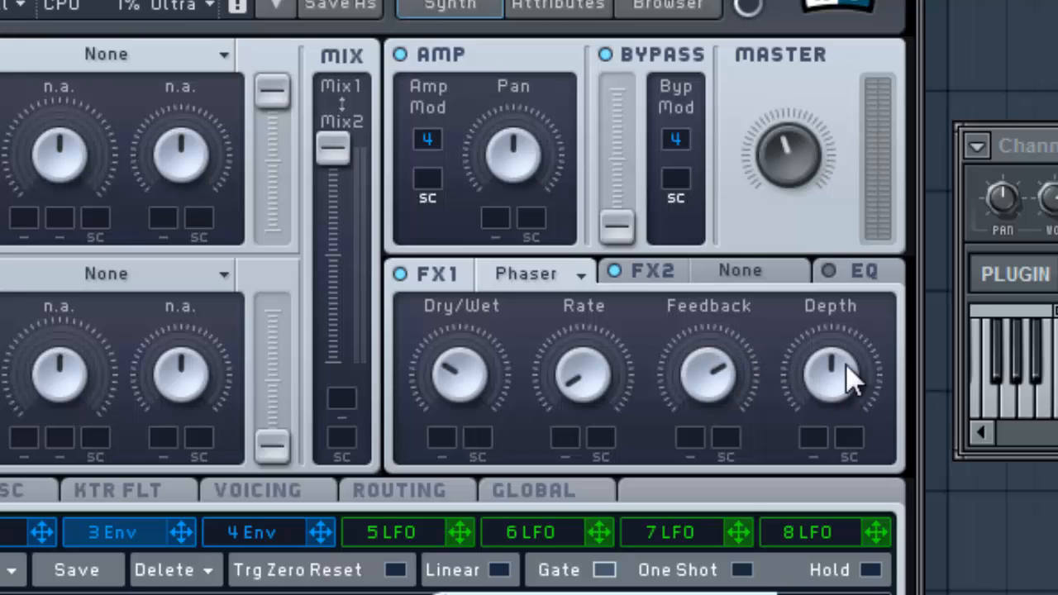
mouse_move(719, 301)
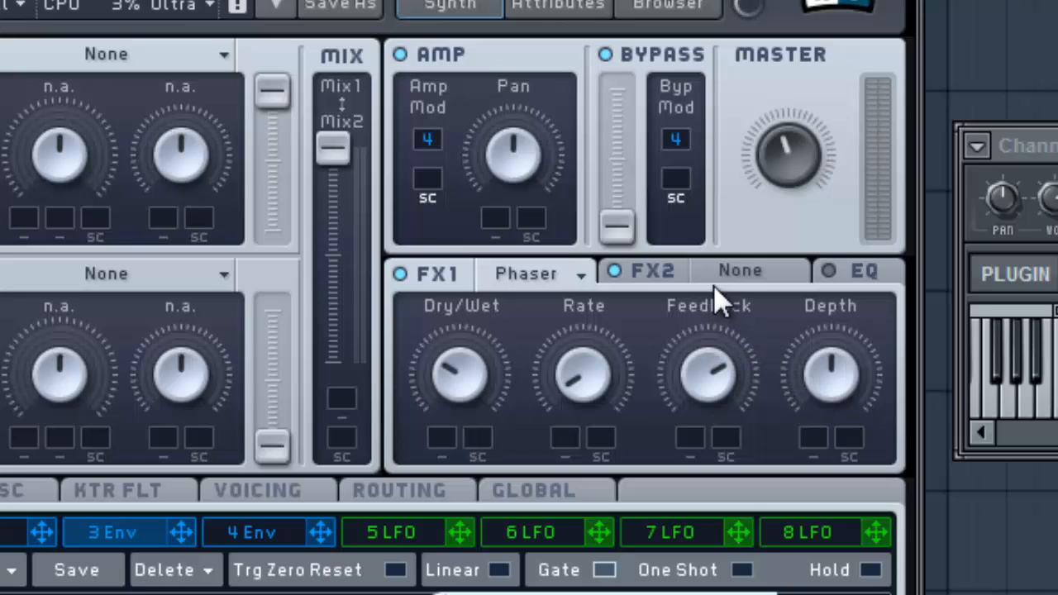
Load the Dimension Expander into the second master effect slot.
click(740, 271)
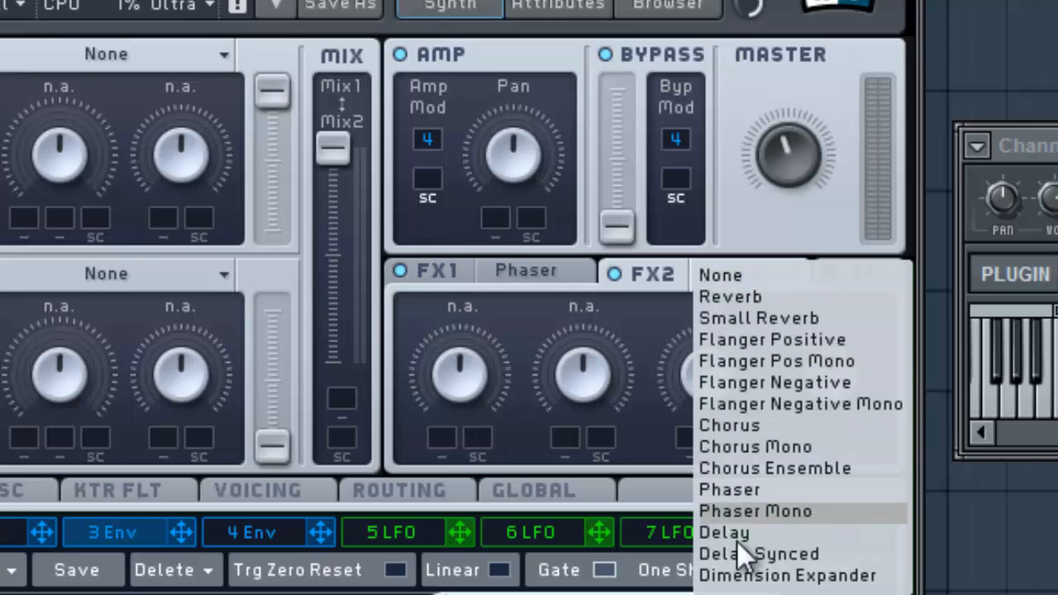
click(787, 575)
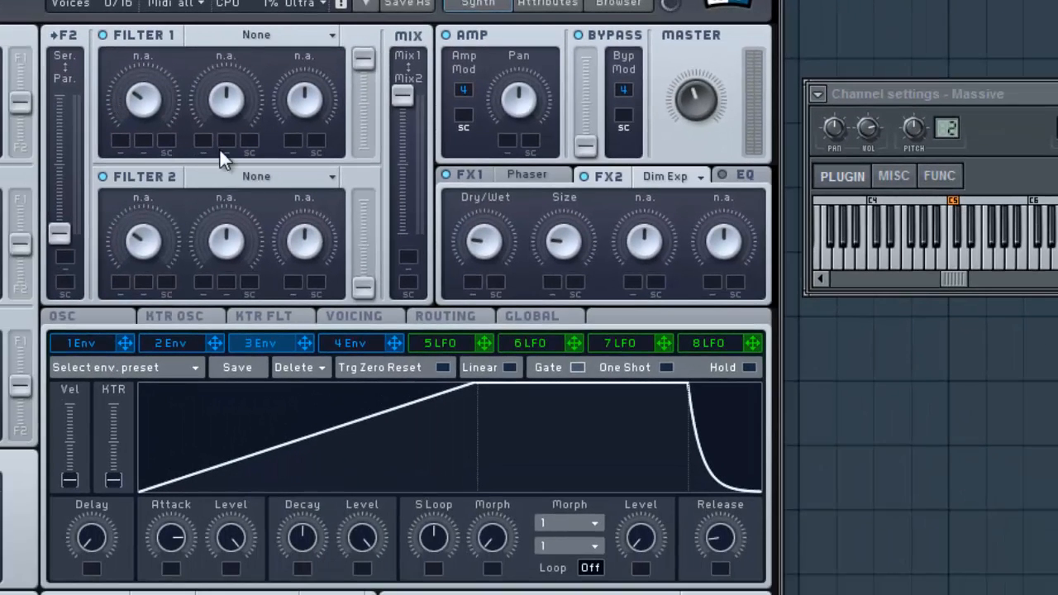
mouse_move(439, 351)
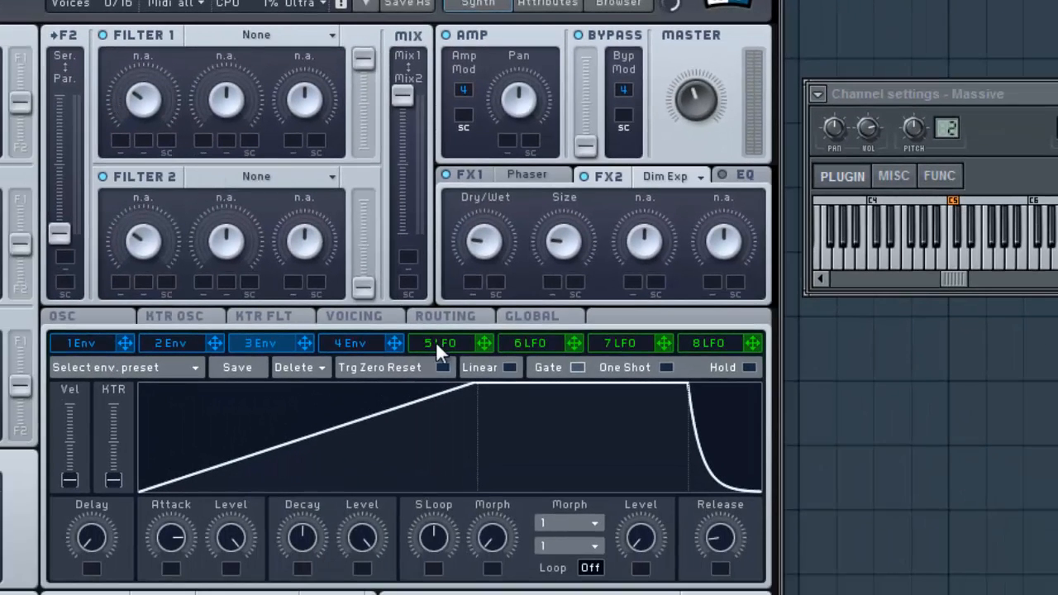
Make modulator 5 a Performer and route it onto the Amp Mod slot.
click(440, 342)
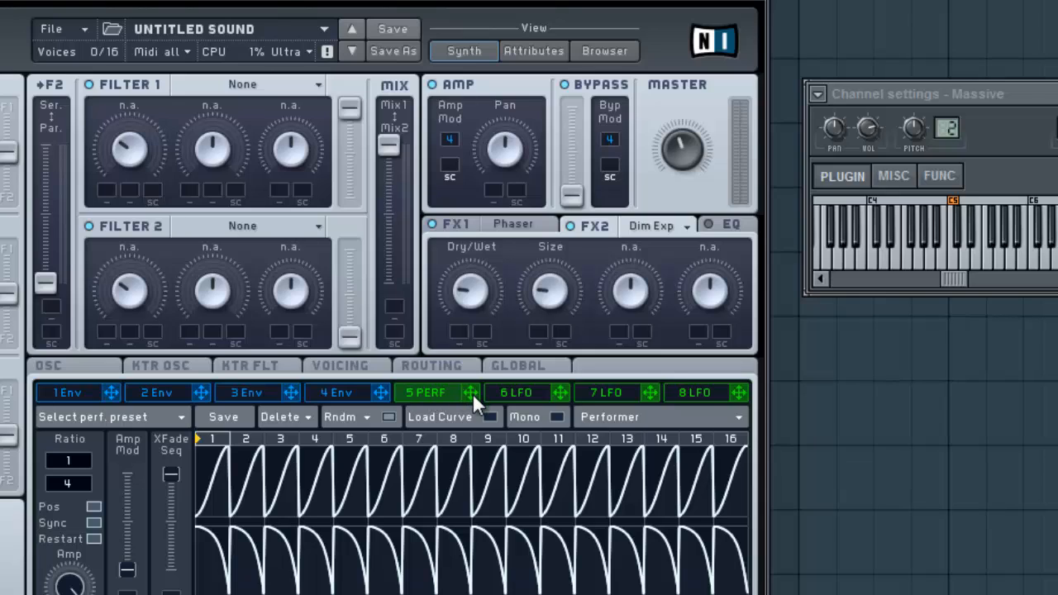
click(450, 166)
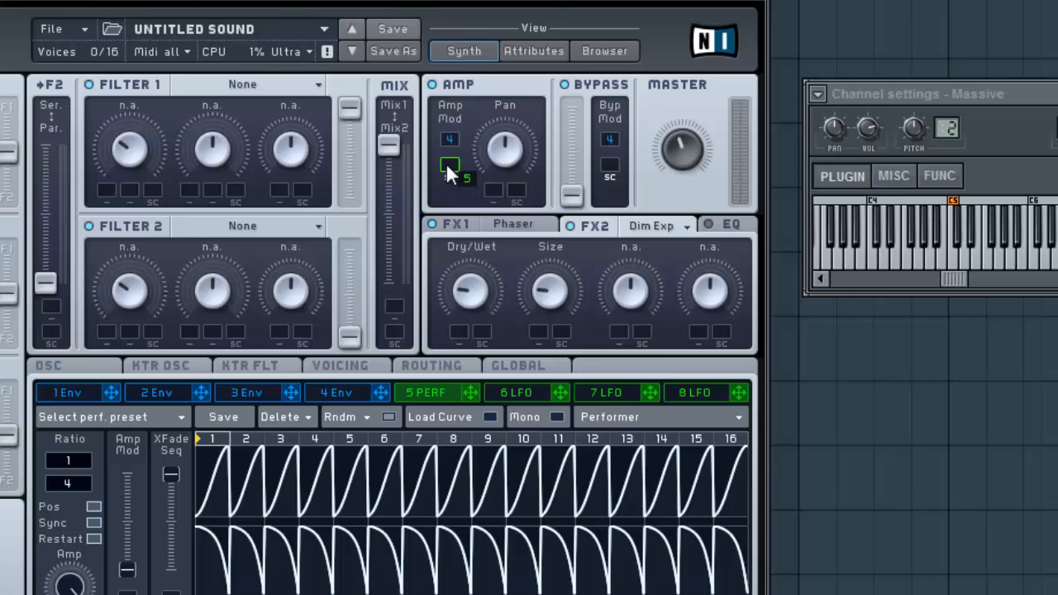